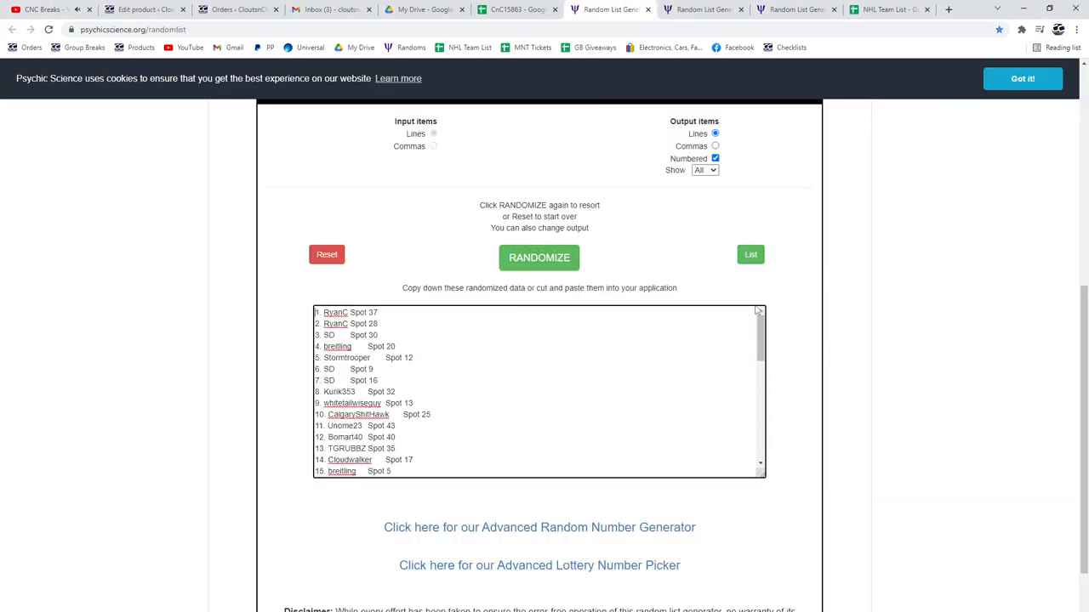
Reshuffle the names-and-spots list and copy it into columns A–B of the sheet.
{"action": "left_click", "coordinate": [537, 258]}
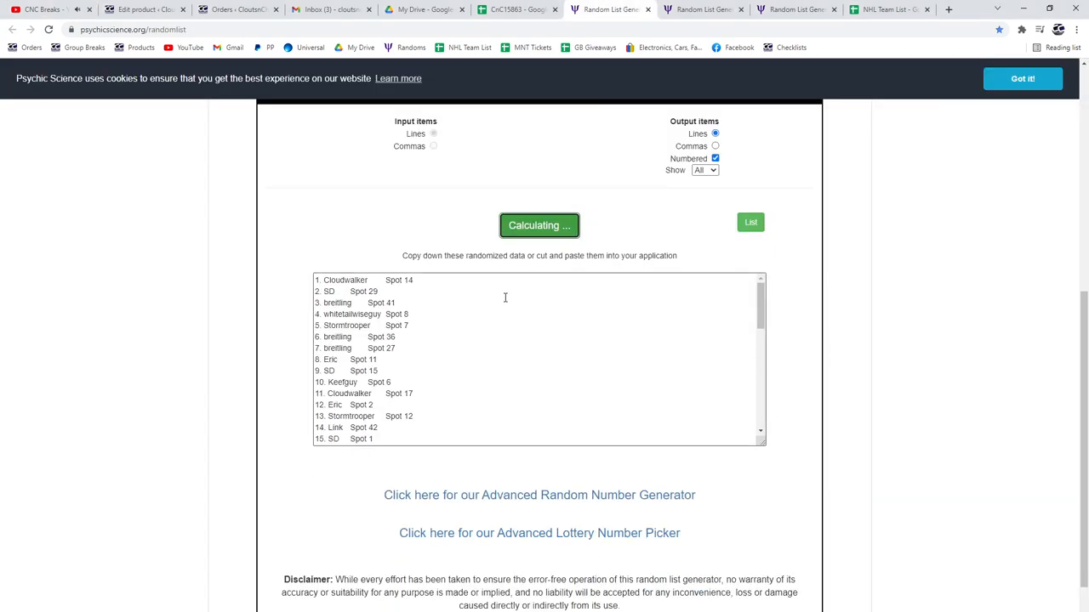
{"action": "left_click", "coordinate": [539, 224]}
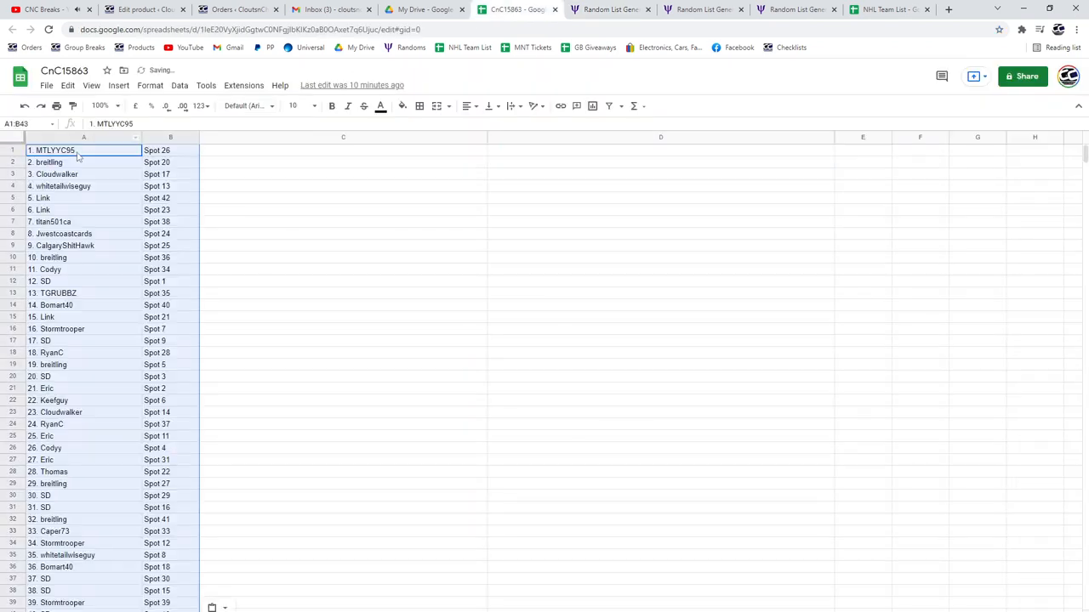
{"action": "left_click", "coordinate": [691, 10]}
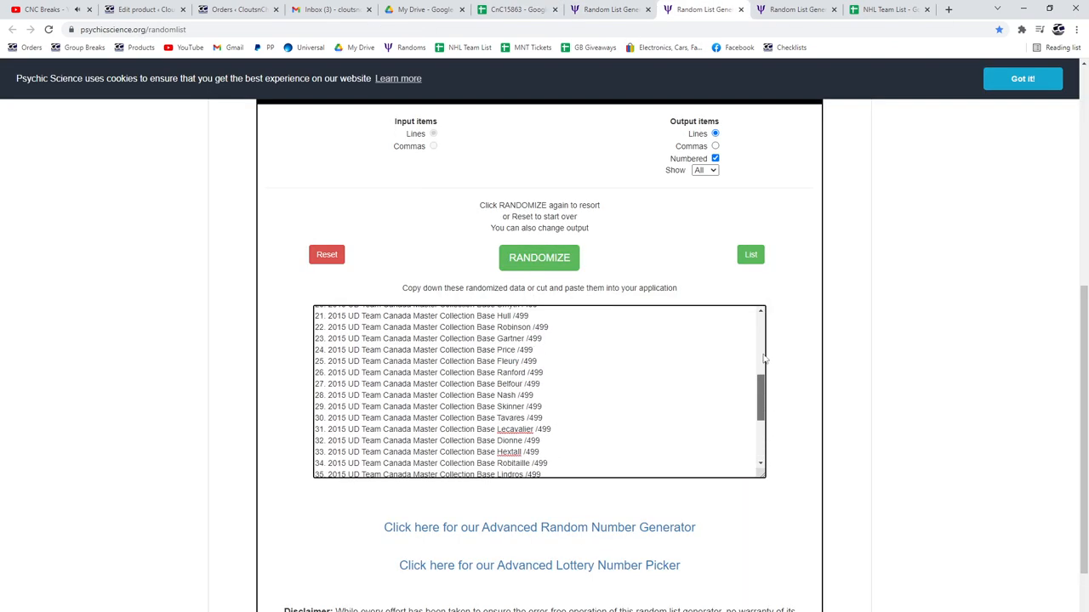
Shuffle the base card list and paste it into column C beside the names.
{"action": "left_click", "coordinate": [538, 259]}
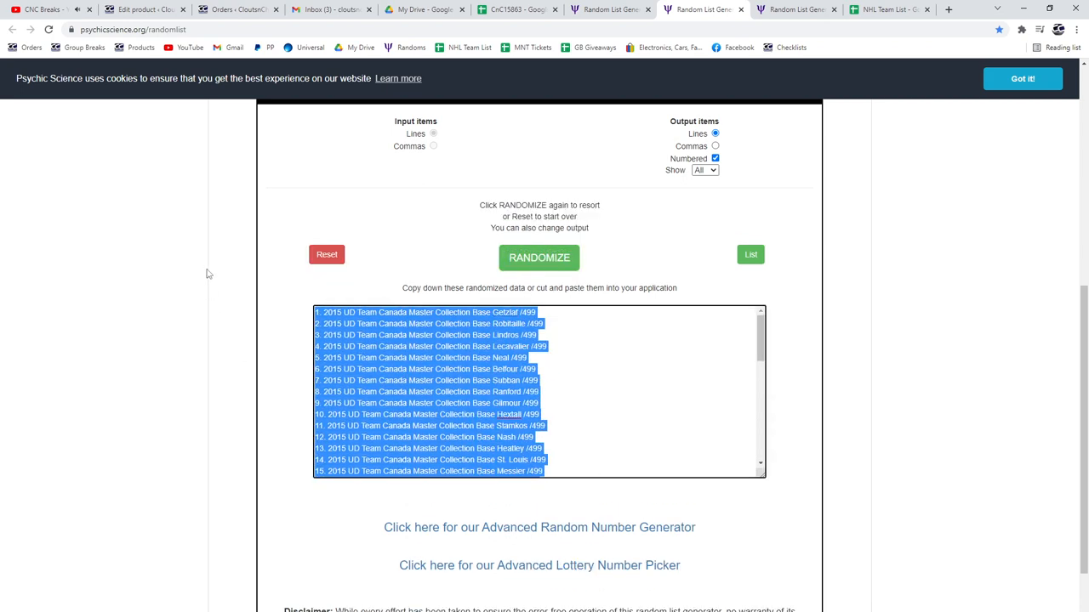
{"action": "left_click", "coordinate": [519, 10]}
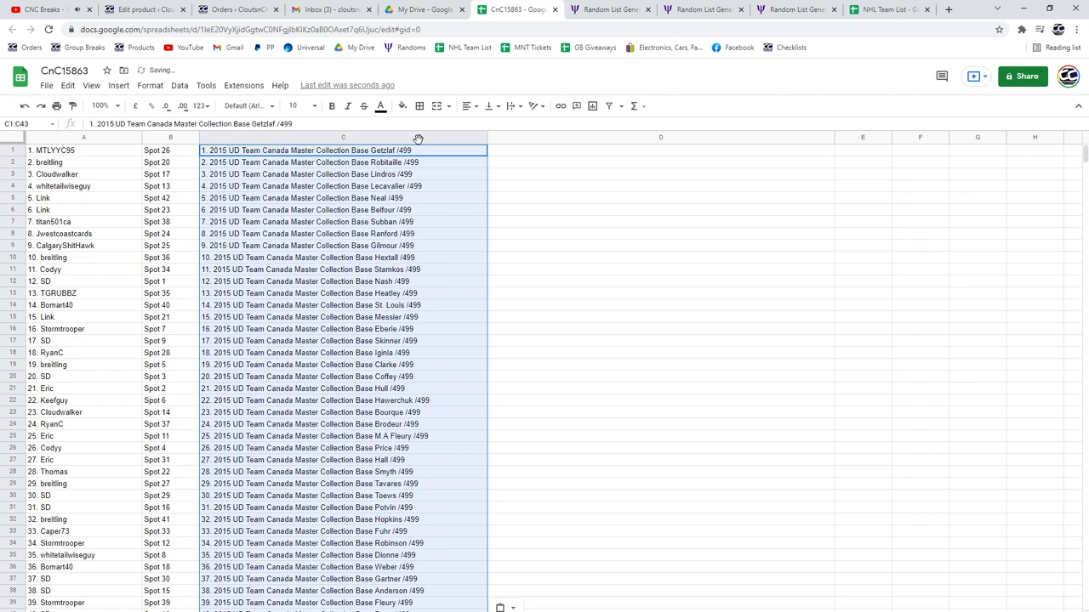
{"action": "left_click", "coordinate": [793, 10]}
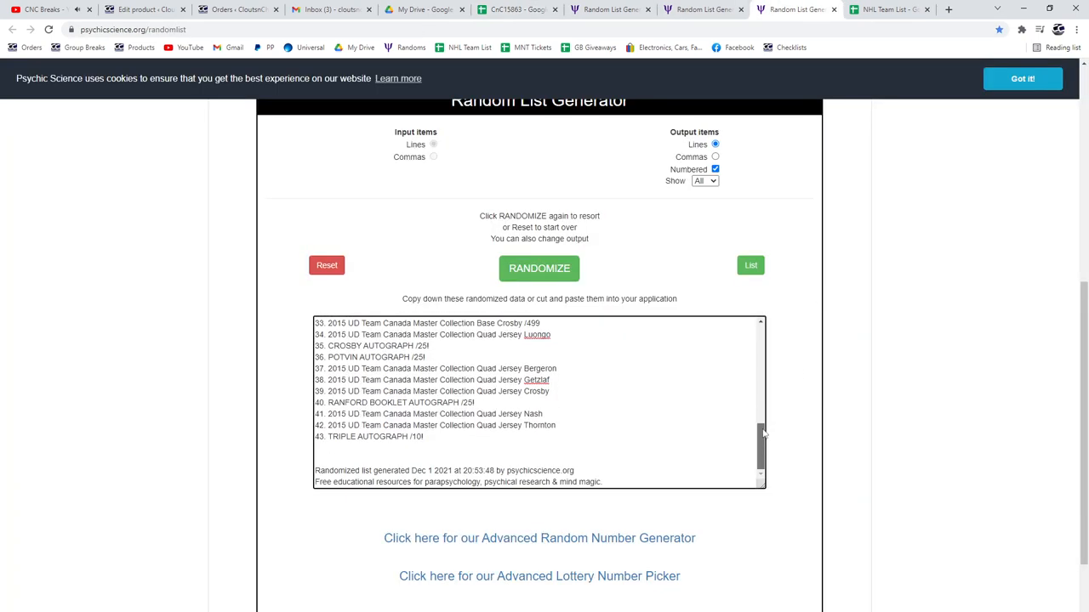
Shuffle the autograph and insert hits list and paste it into column D.
{"action": "left_click", "coordinate": [538, 269]}
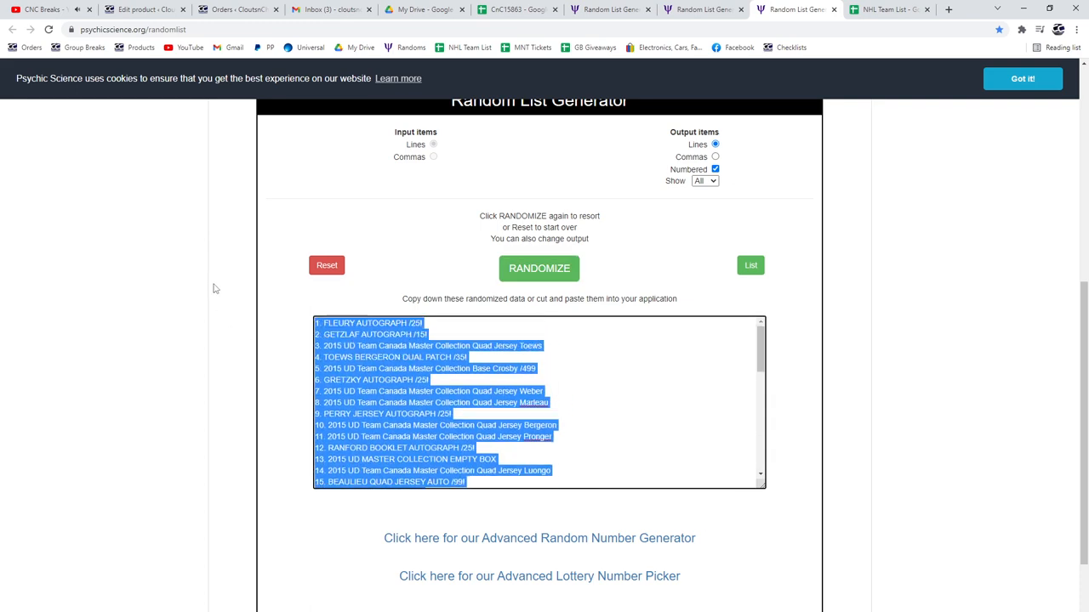
{"action": "left_click", "coordinate": [522, 13]}
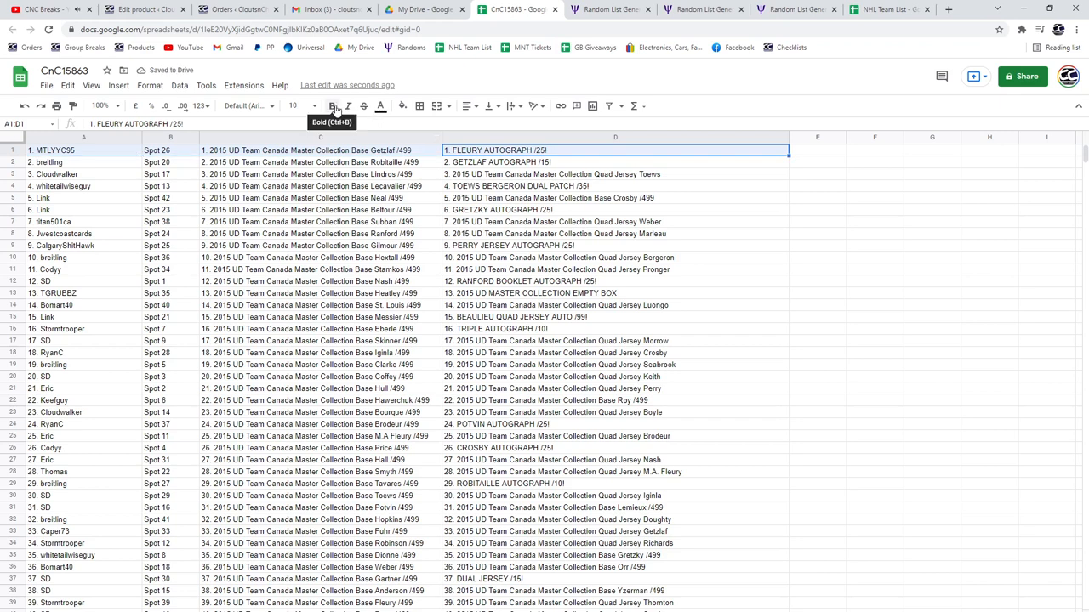
Bold the big-hit rows 1, 4, 6, 16 and 24 across columns A–D.
{"action": "left_click", "coordinate": [330, 105]}
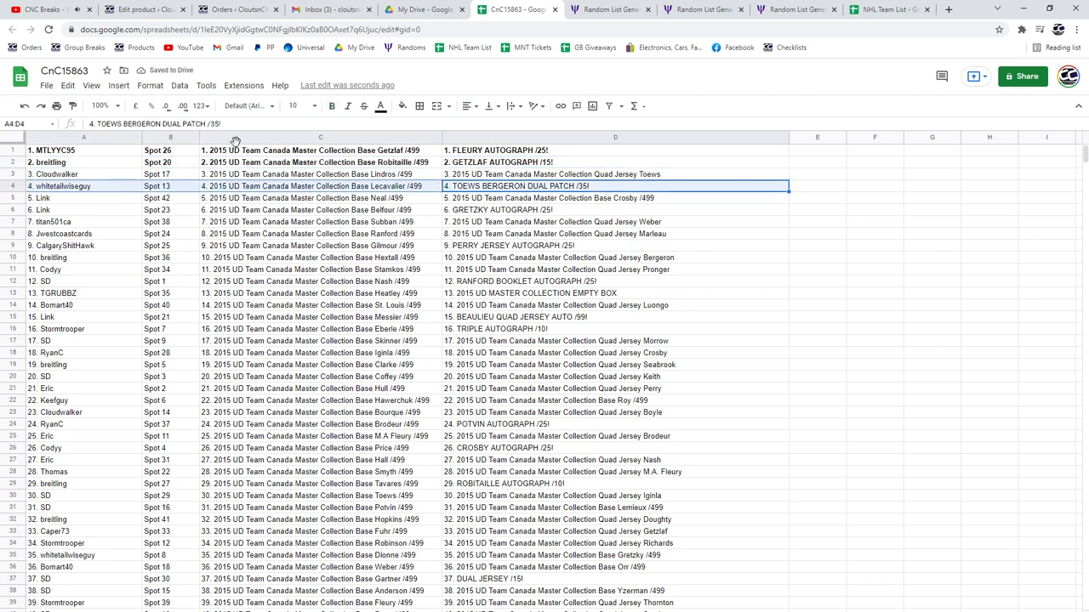
{"action": "left_click", "coordinate": [330, 105]}
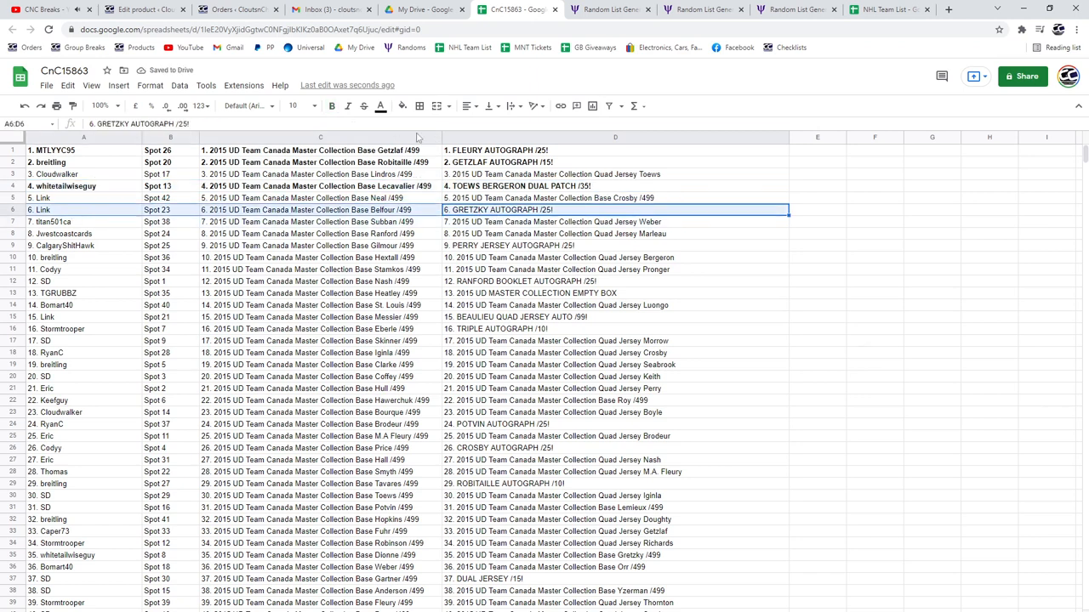
{"action": "left_click", "coordinate": [616, 245]}
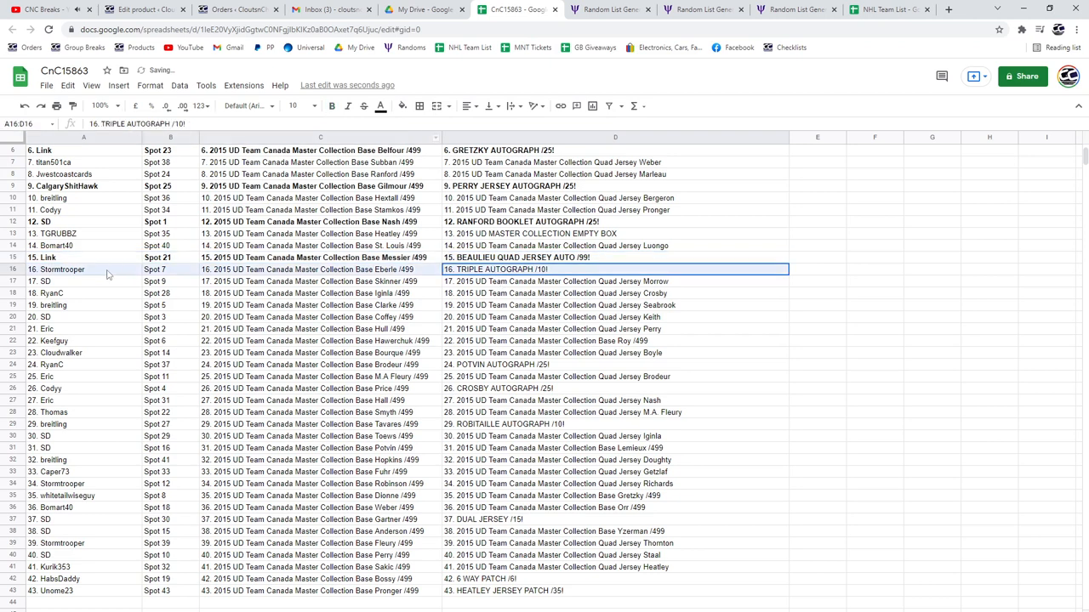
{"action": "left_click", "coordinate": [330, 105]}
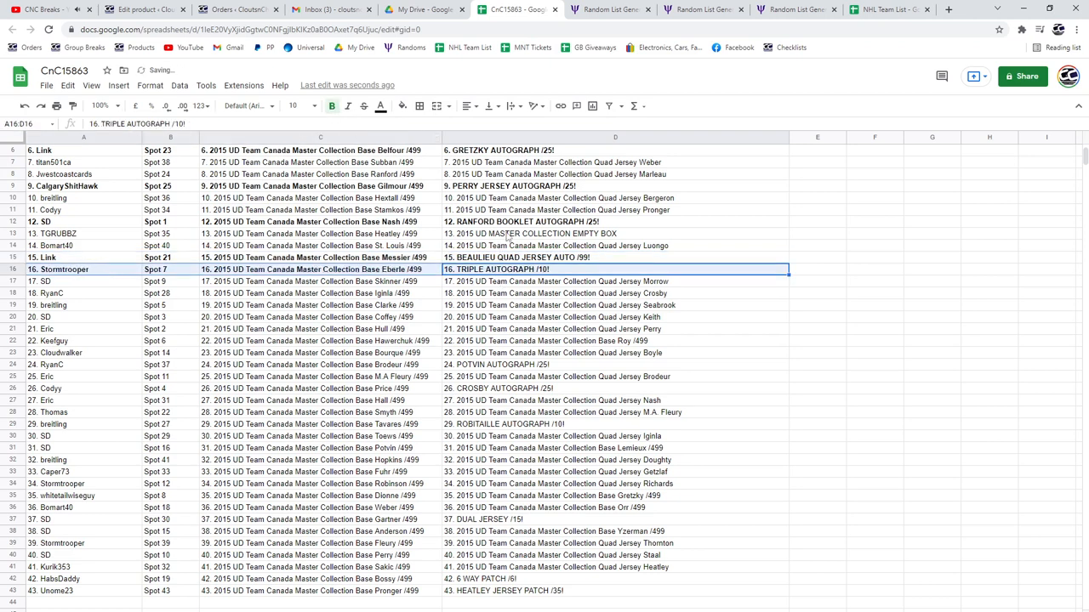
{"action": "left_click", "coordinate": [615, 235]}
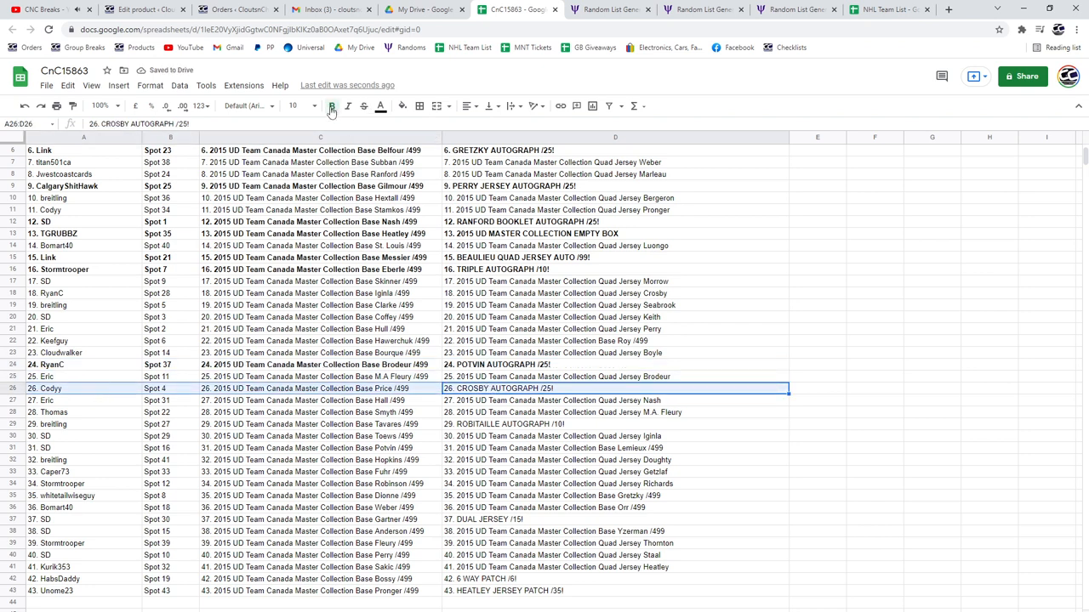
Bold the remaining big-hit rows 26, 42 and 43 further down the list.
{"action": "scroll", "scroll_direction": "down", "scroll_amount": 3}
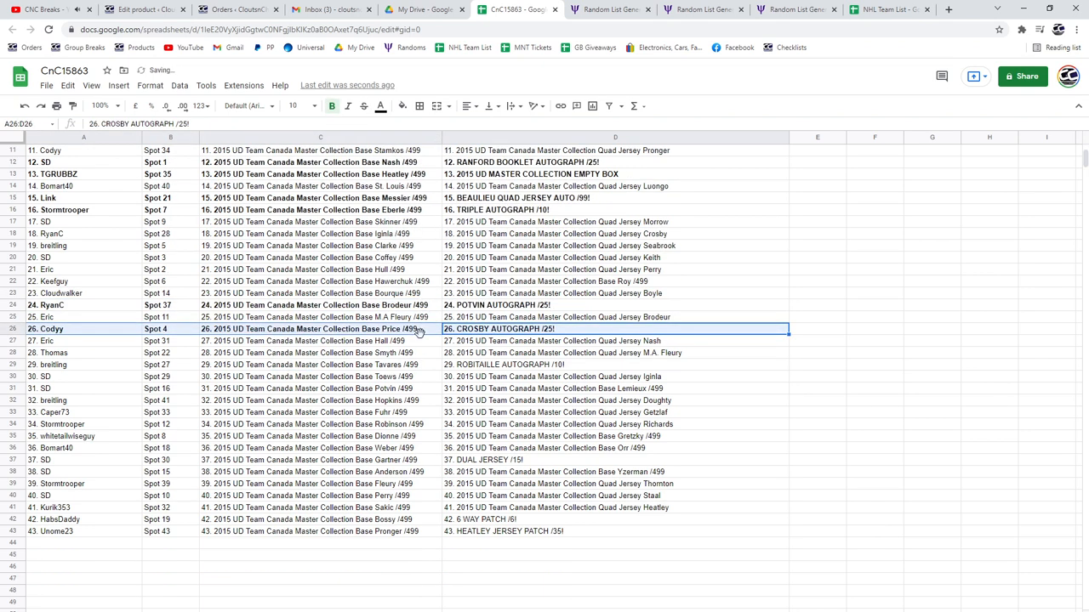
{"action": "left_click", "coordinate": [633, 364]}
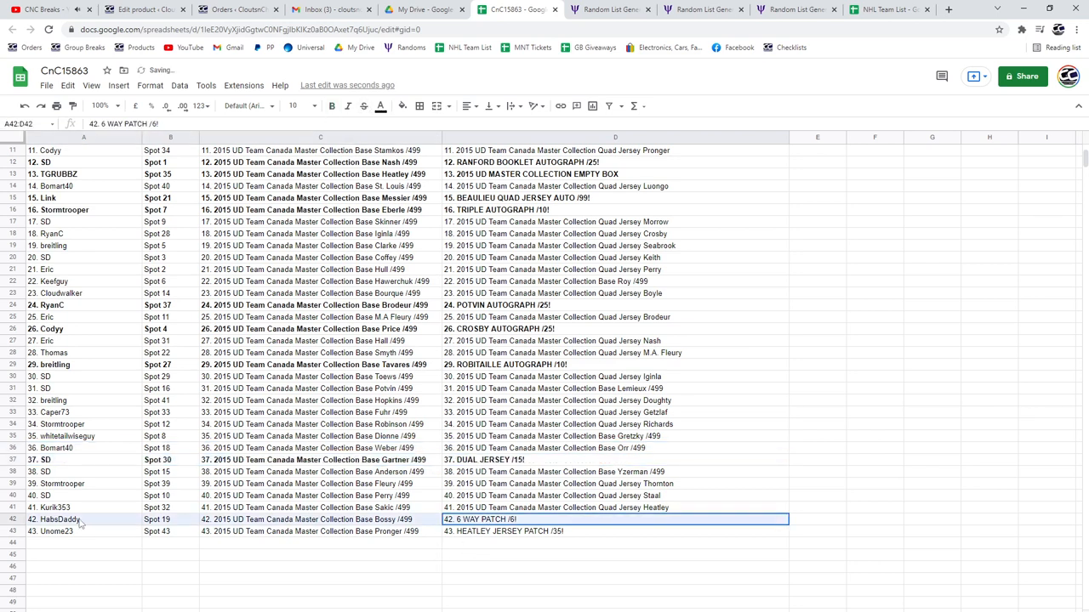
{"action": "left_click", "coordinate": [330, 105]}
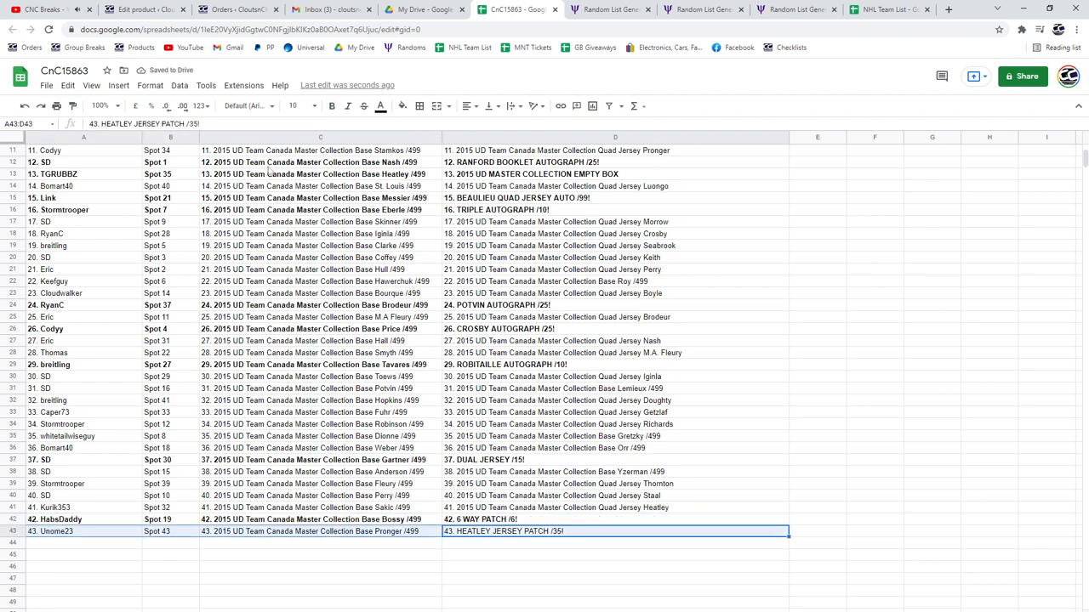
{"action": "left_click", "coordinate": [330, 105]}
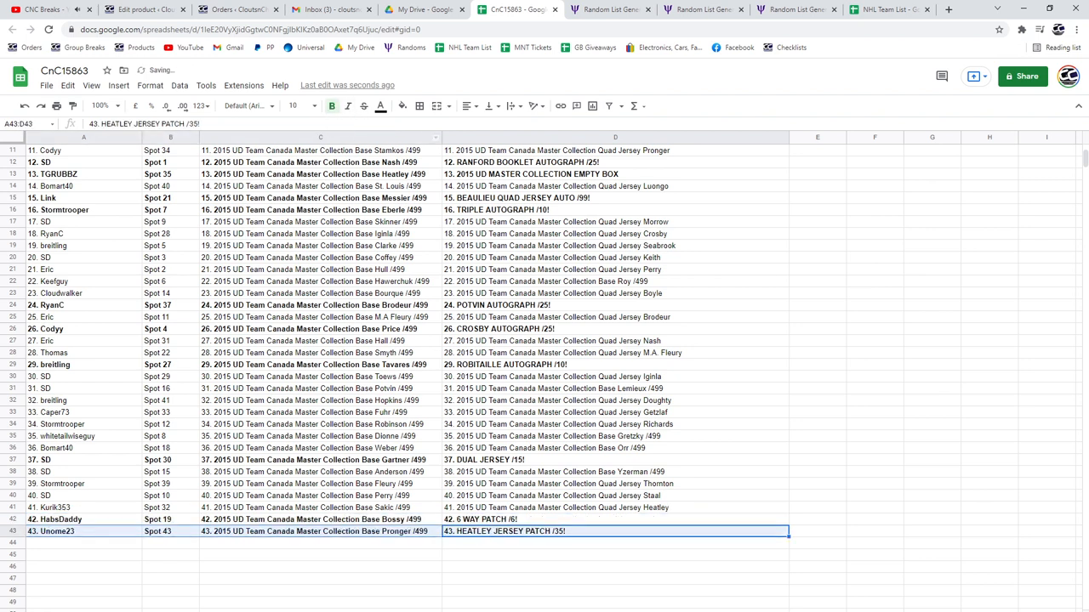